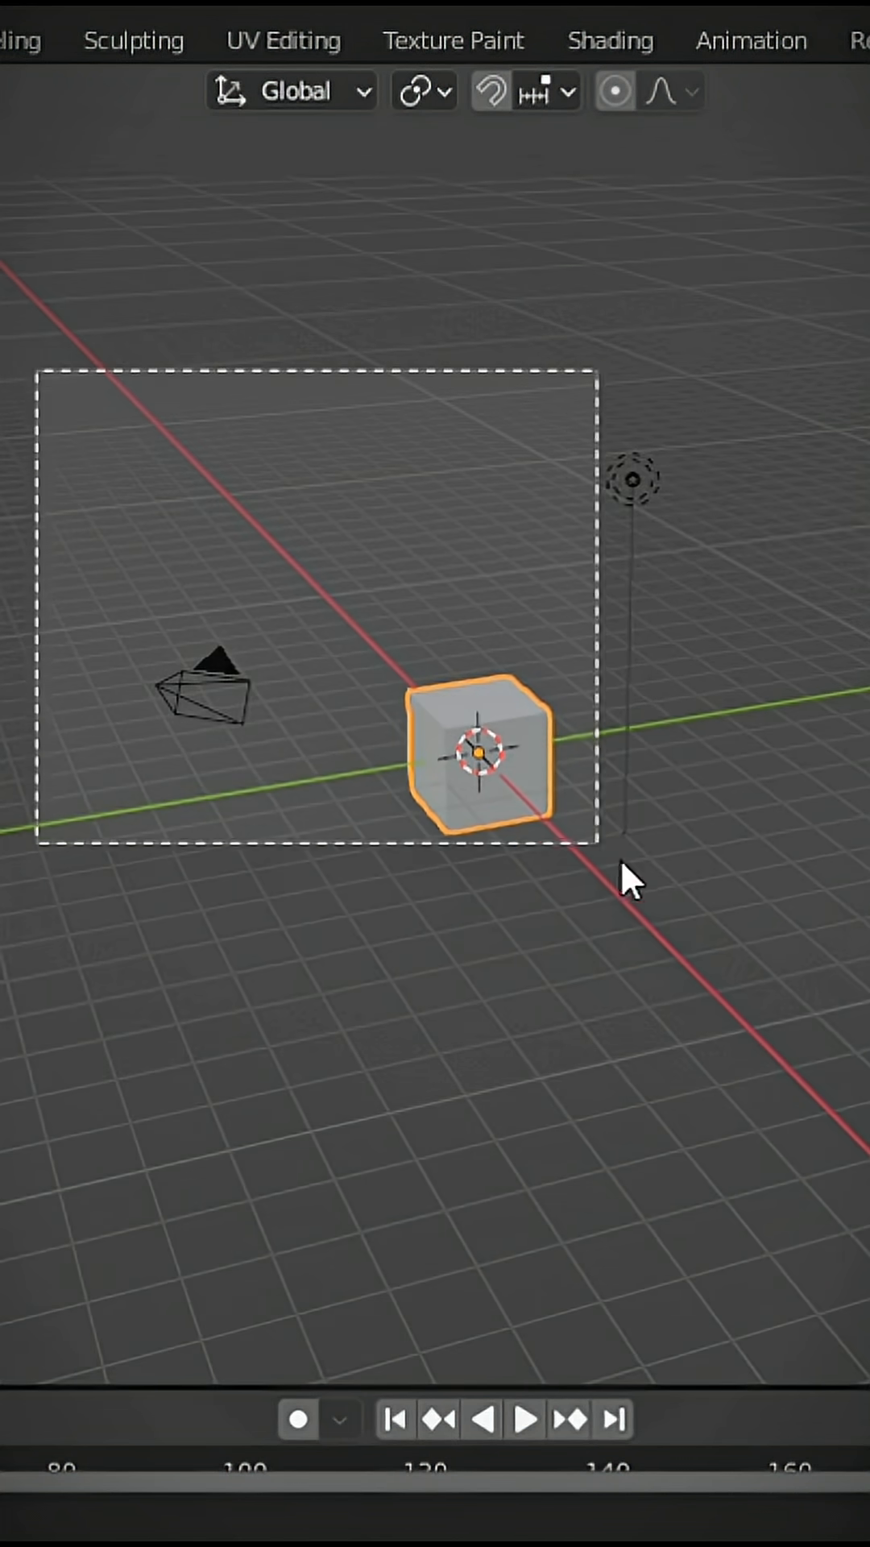
Delete the default cube, camera and light, then import the human body OBJ
{"action": "left_click", "coordinate": [101, 41]}
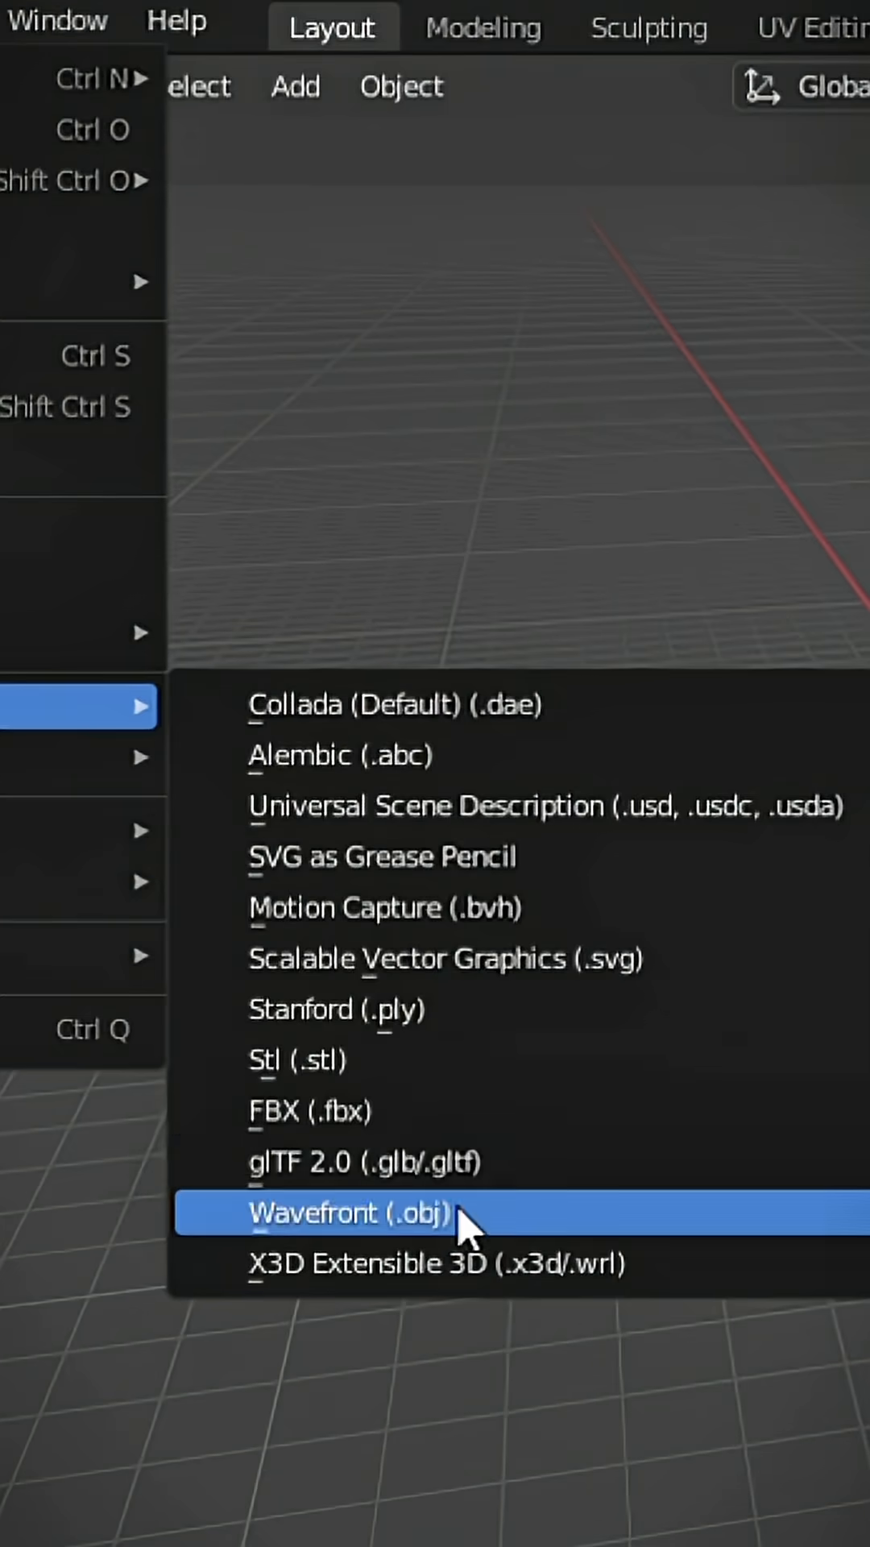
{"action": "left_click", "coordinate": [356, 1213]}
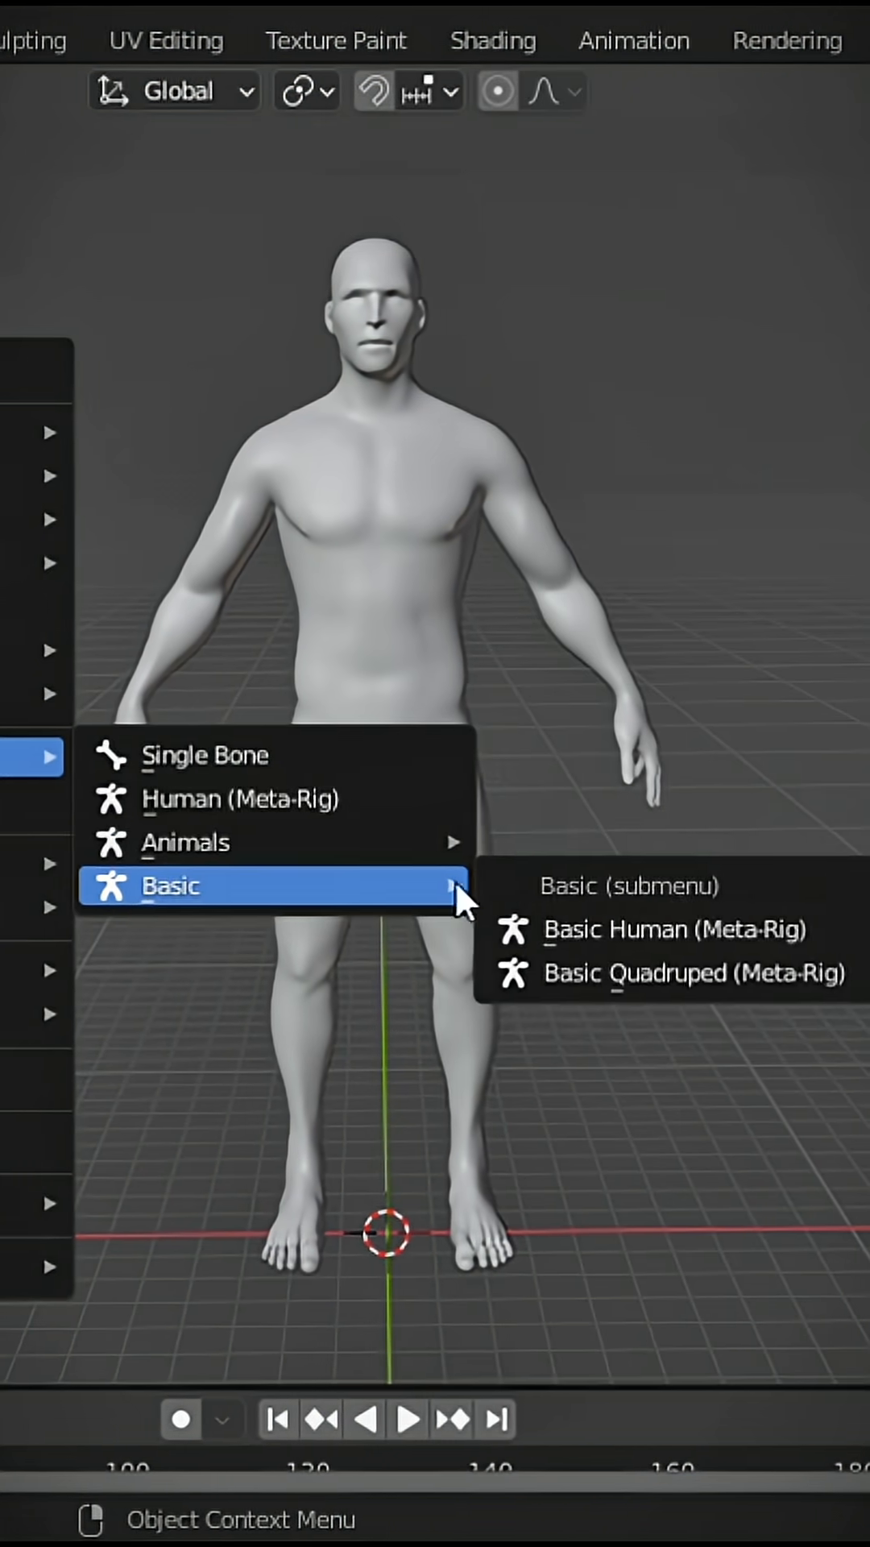
Add a Basic Human Meta-Rig to the scene inside the body model
{"action": "left_click", "coordinate": [672, 928]}
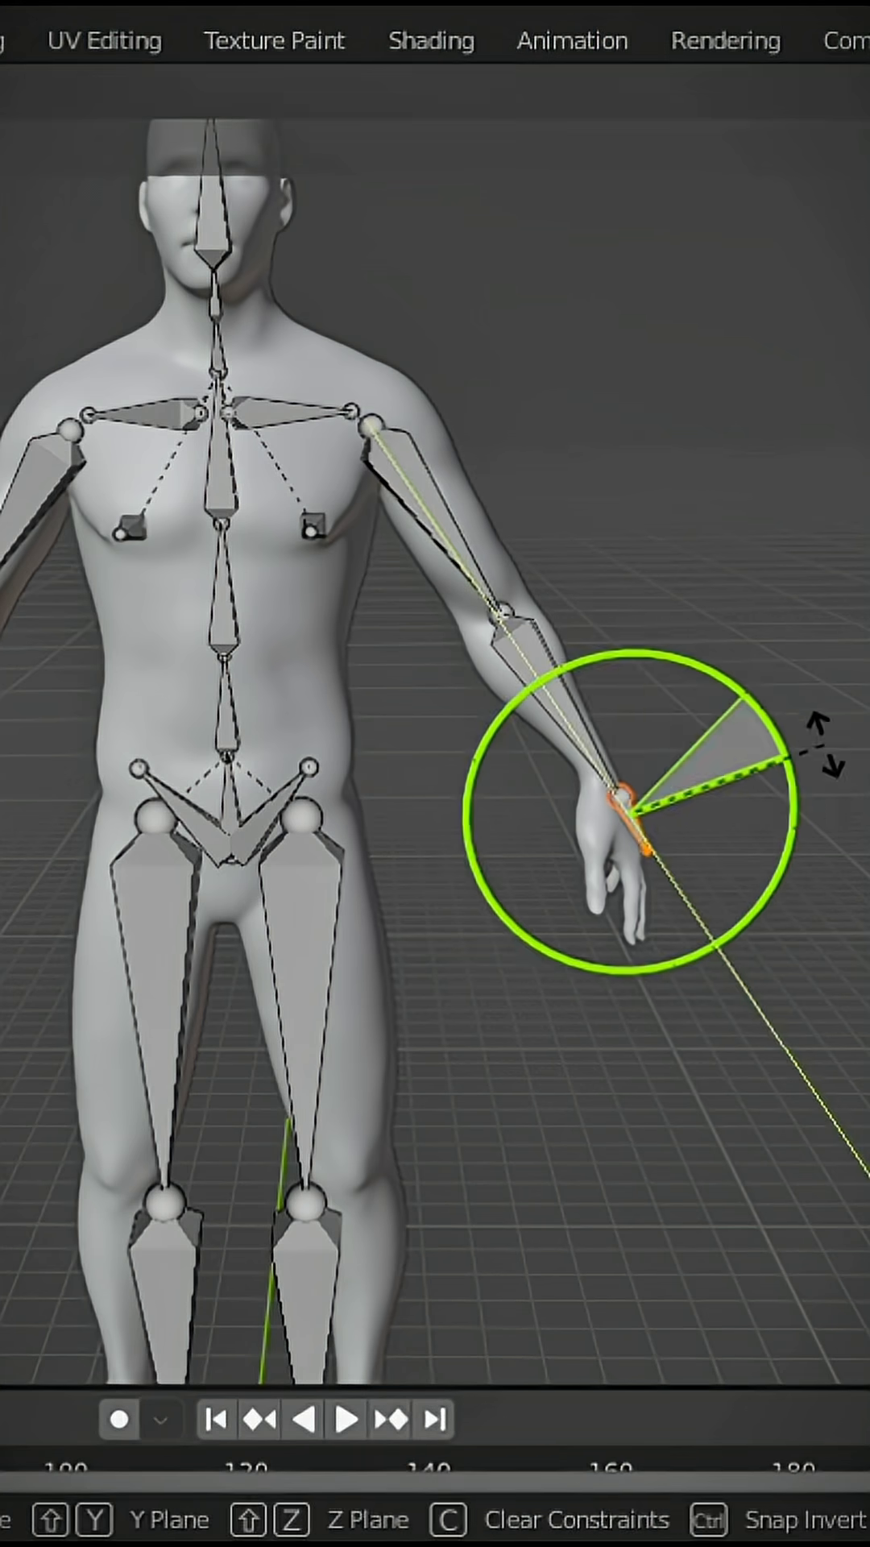
Confirm the hand bone rotation and select the body mesh together with the rig
{"action": "left_click", "coordinate": [324, 1419]}
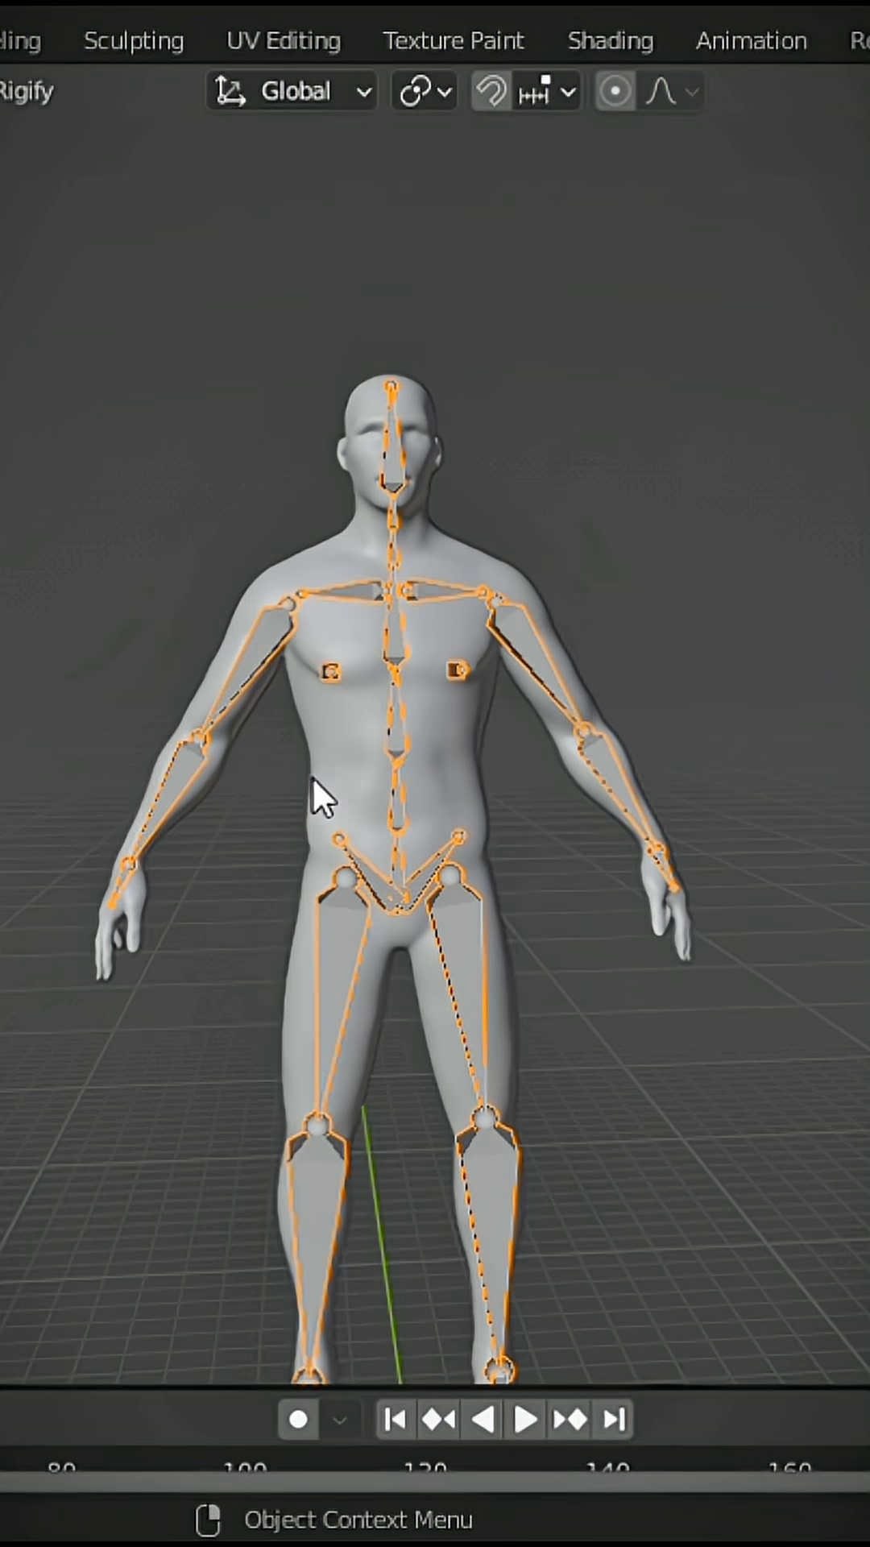
{"action": "left_click", "coordinate": [400, 661]}
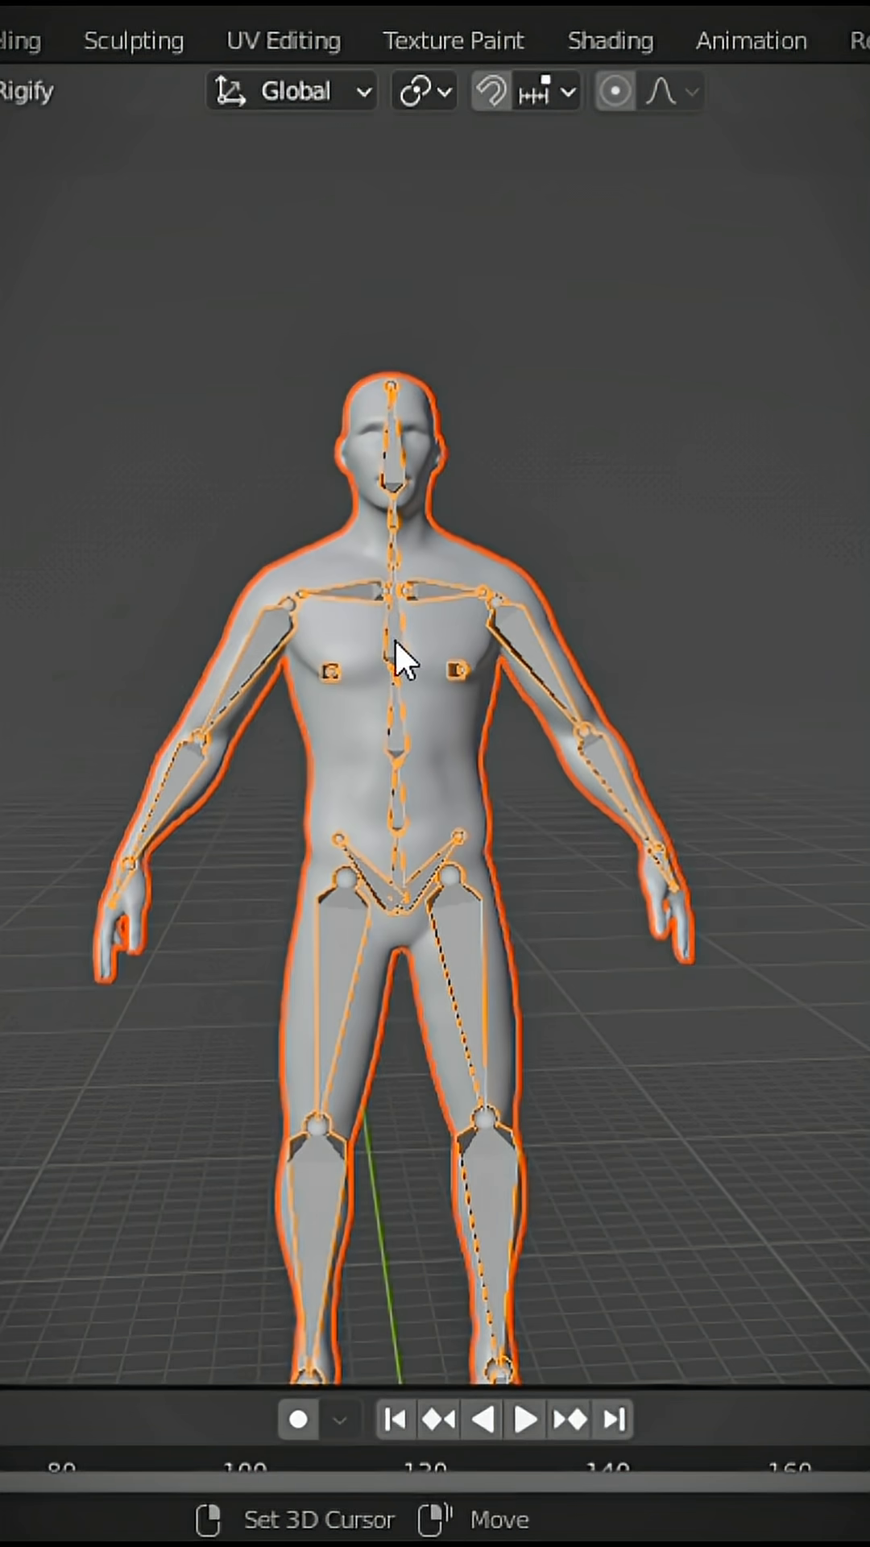
Open the viewport context menu to begin switching the metarig into Pose Mode
{"action": "right_click", "coordinate": [403, 660]}
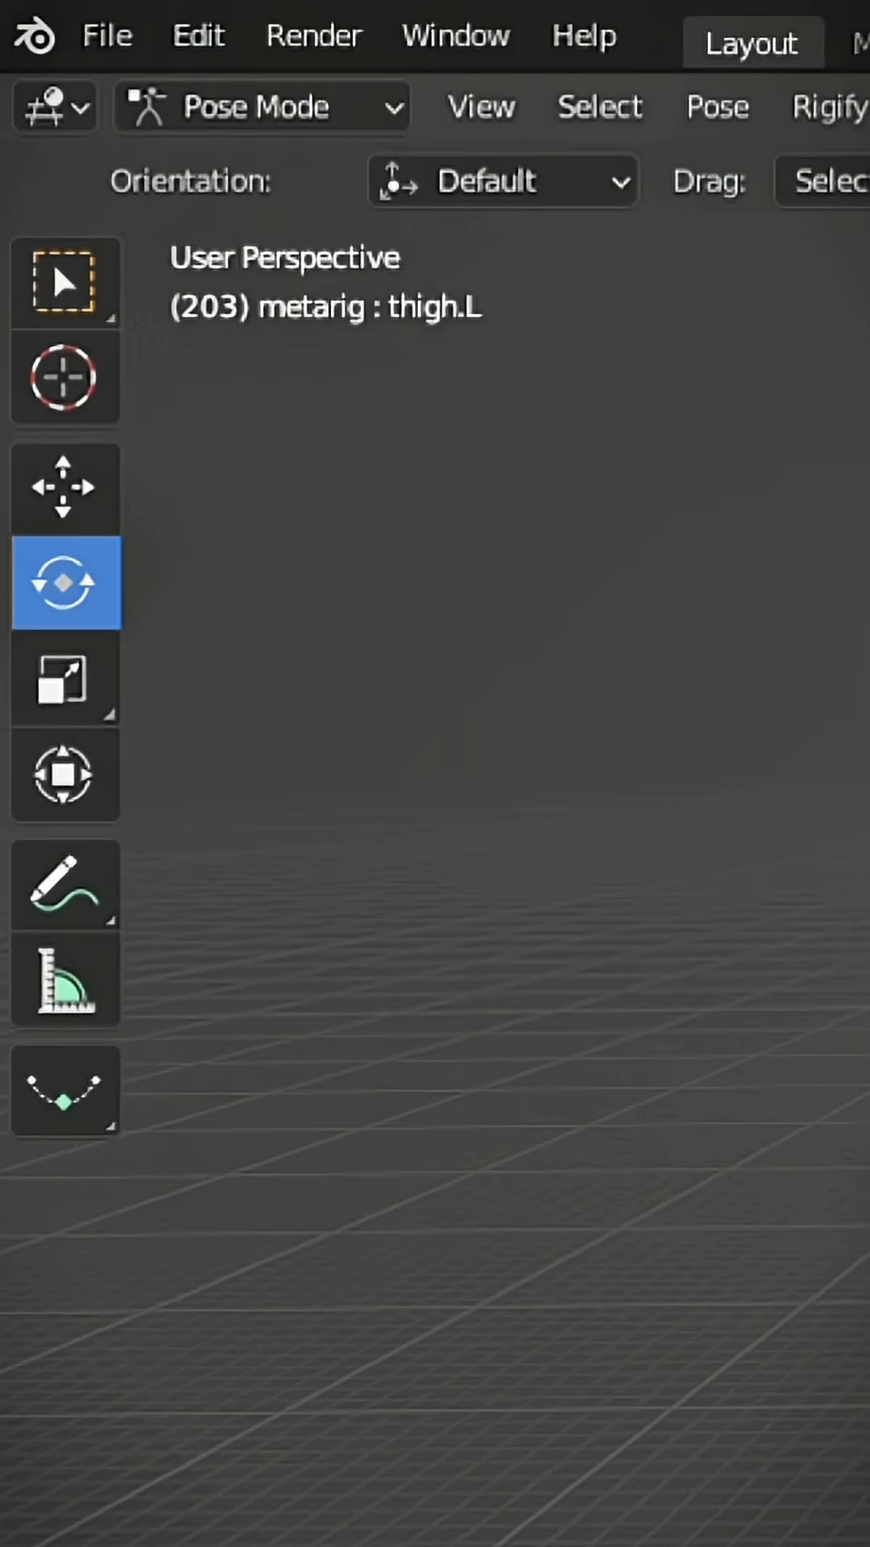
Generate the Rigify control rig and open the object menu to parent the body
{"action": "left_click", "coordinate": [261, 107]}
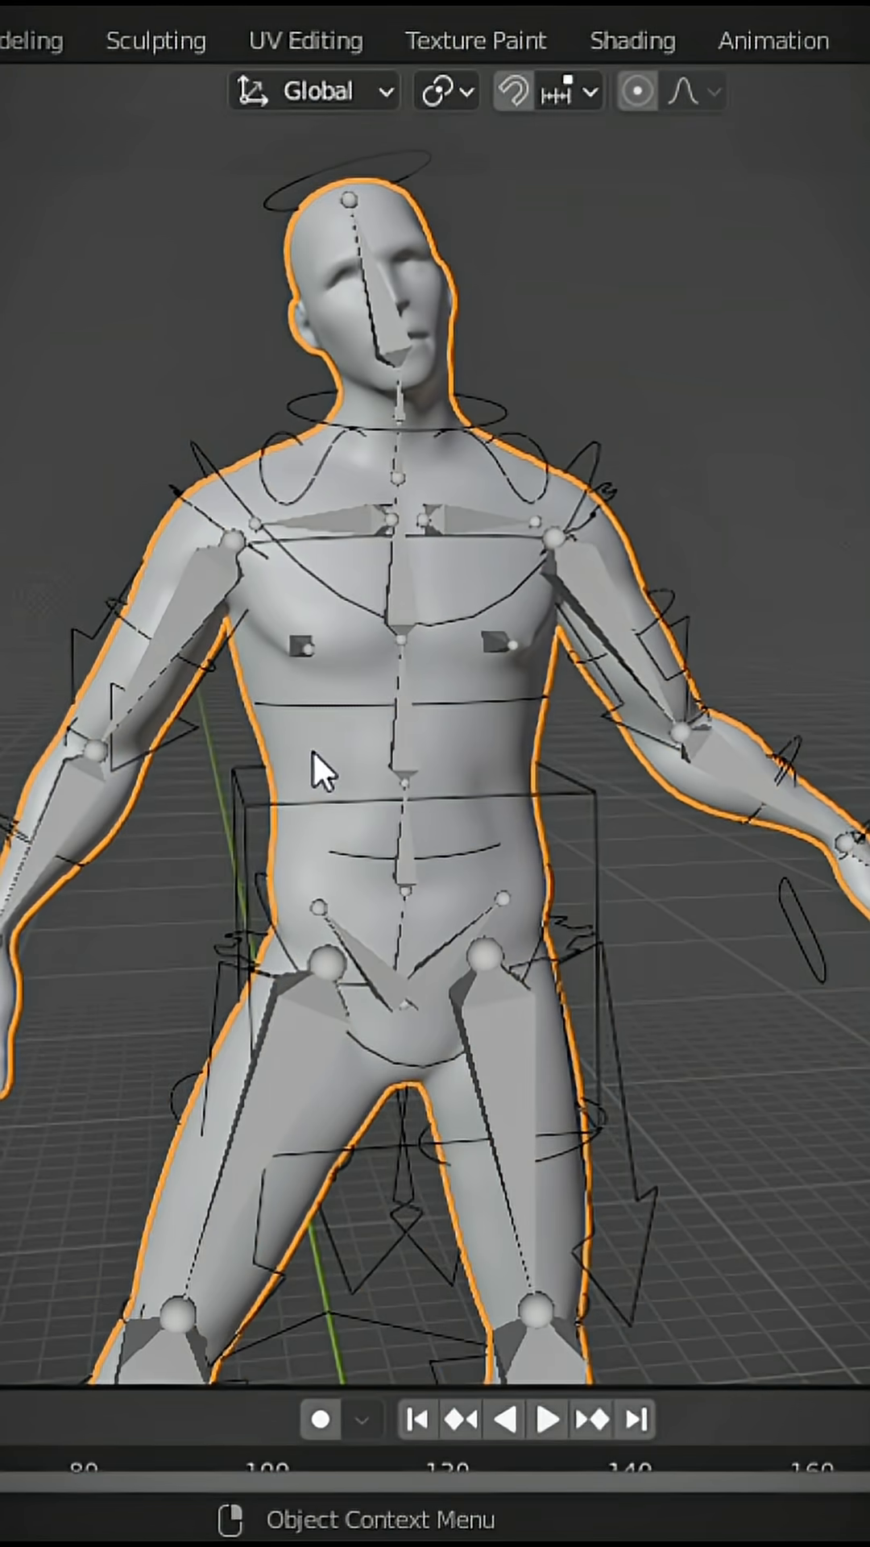
{"action": "right_click", "coordinate": [319, 773]}
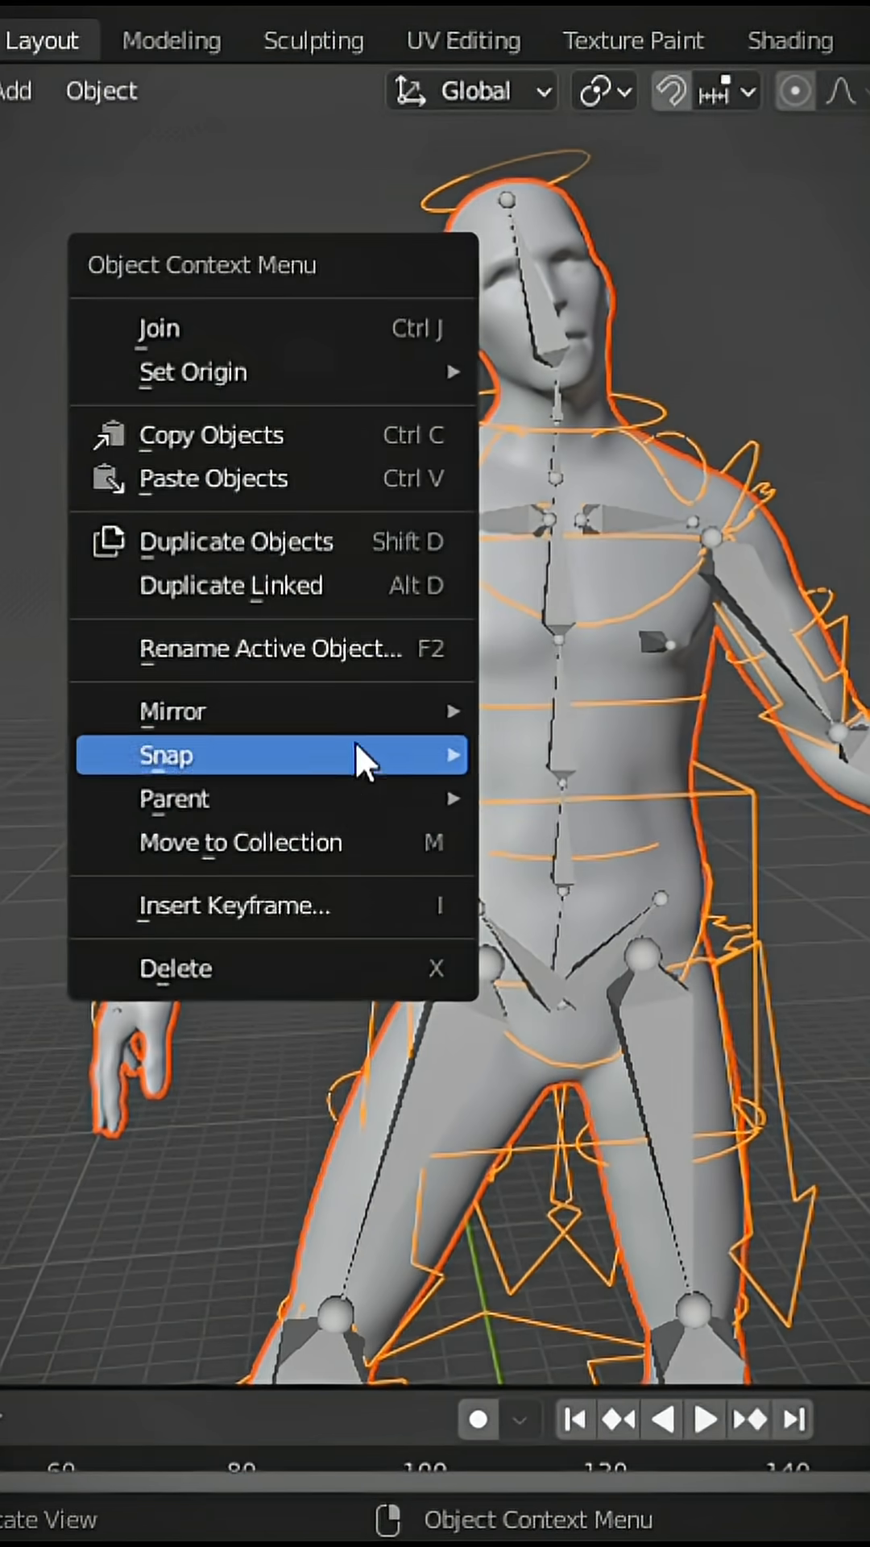